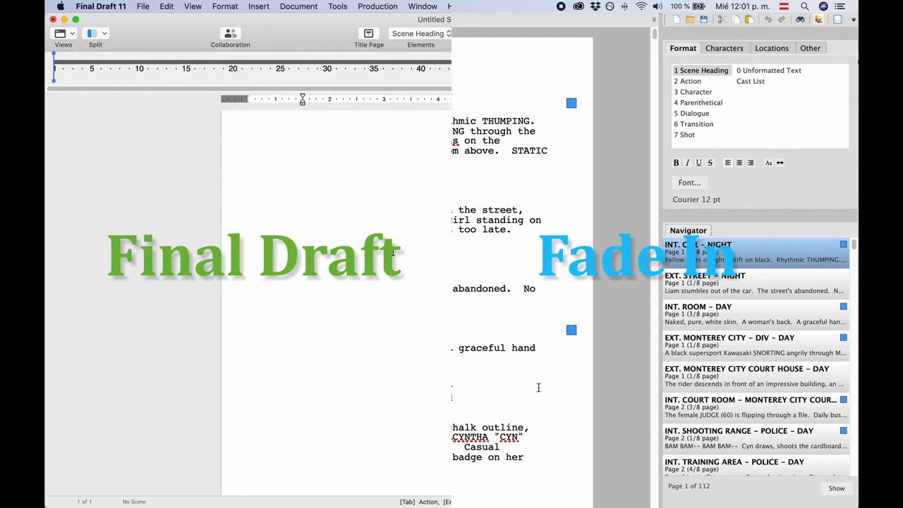
mouse_move(717, 349)
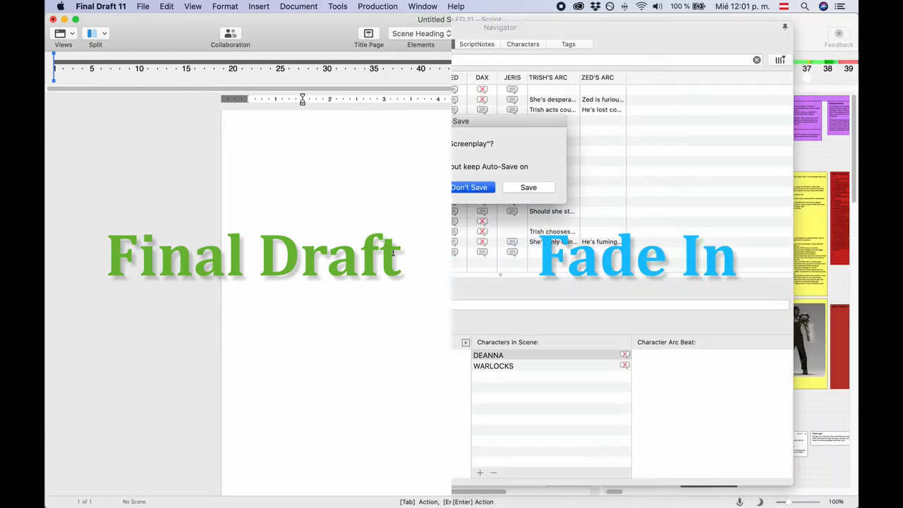
Dismiss the Auto-Save prompt with Don't Save, closing the Airship script unsaved
click(469, 186)
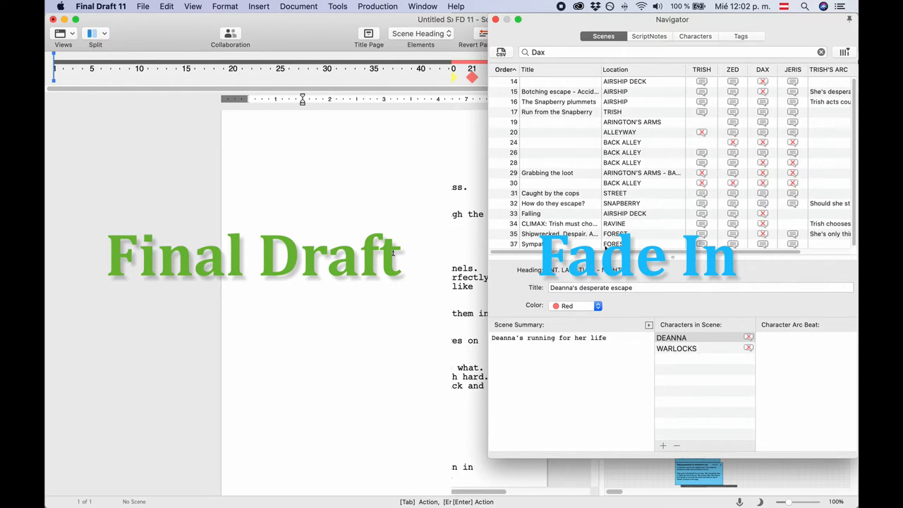
mouse_move(665, 153)
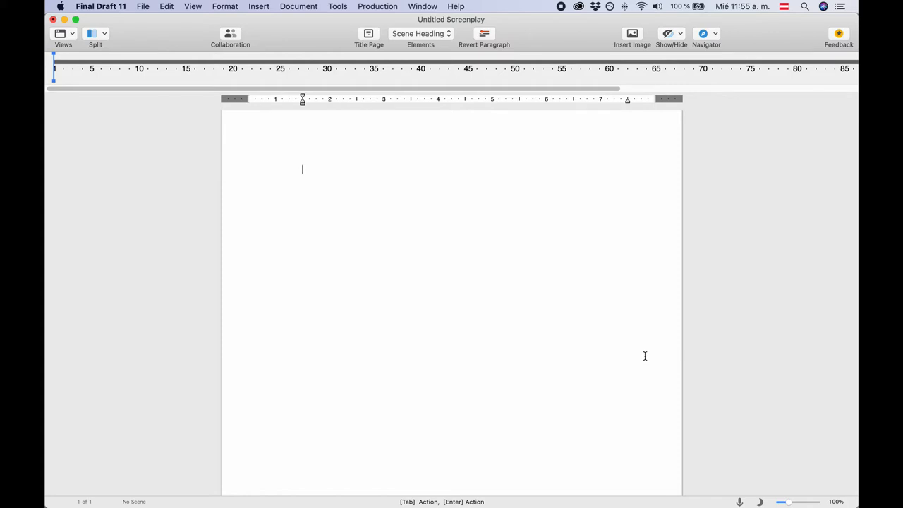
mouse_move(129, 5)
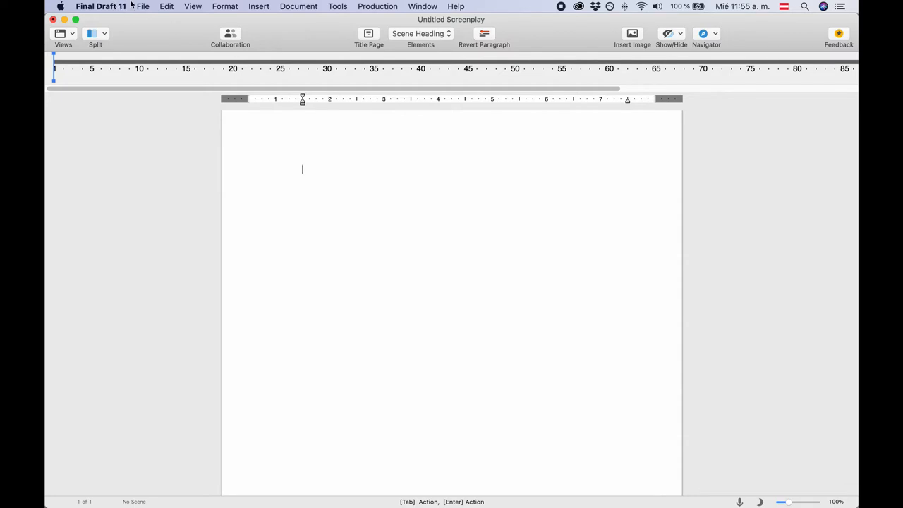
Create a new document from the Jen Grisanti Pilot Worksheet template in the Scripts category
click(142, 5)
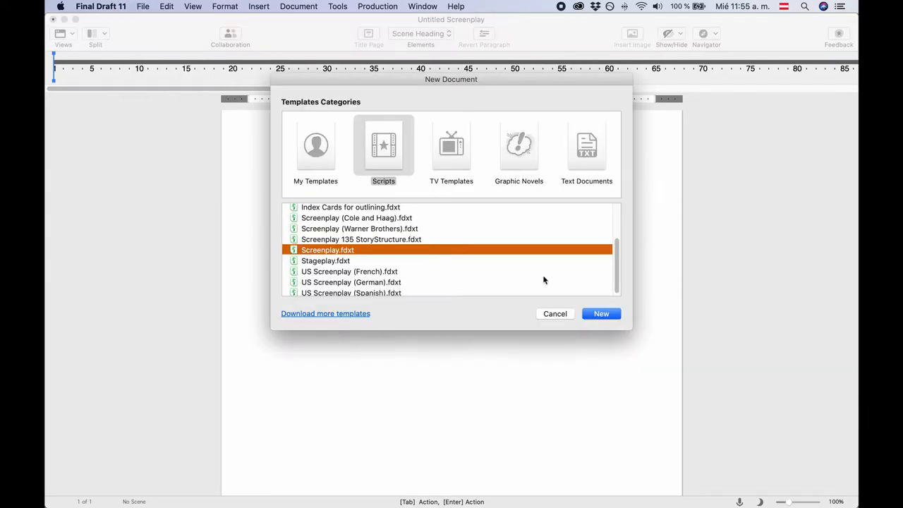
scroll(up, 3)
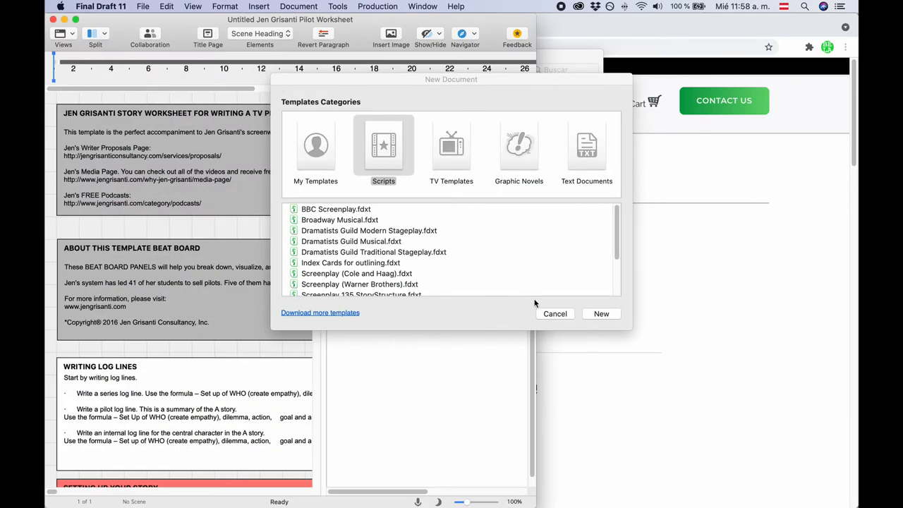
click(555, 313)
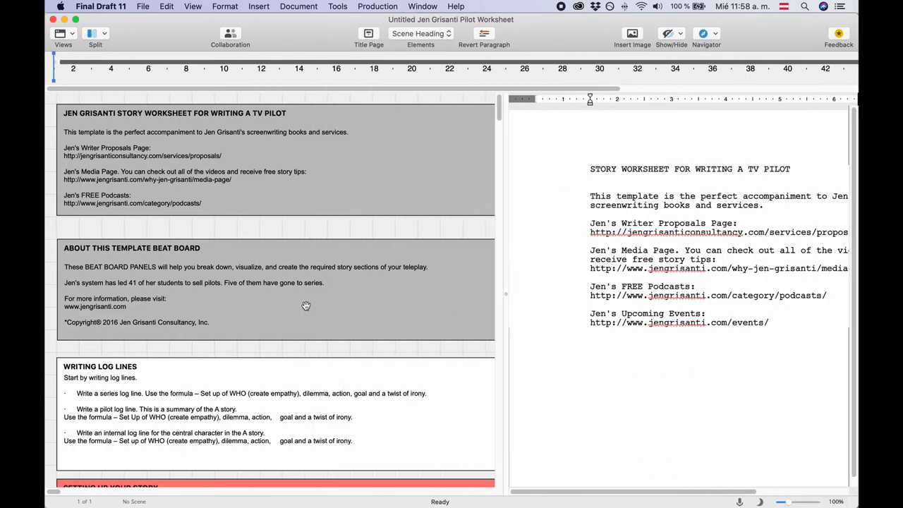
scroll(down, 3)
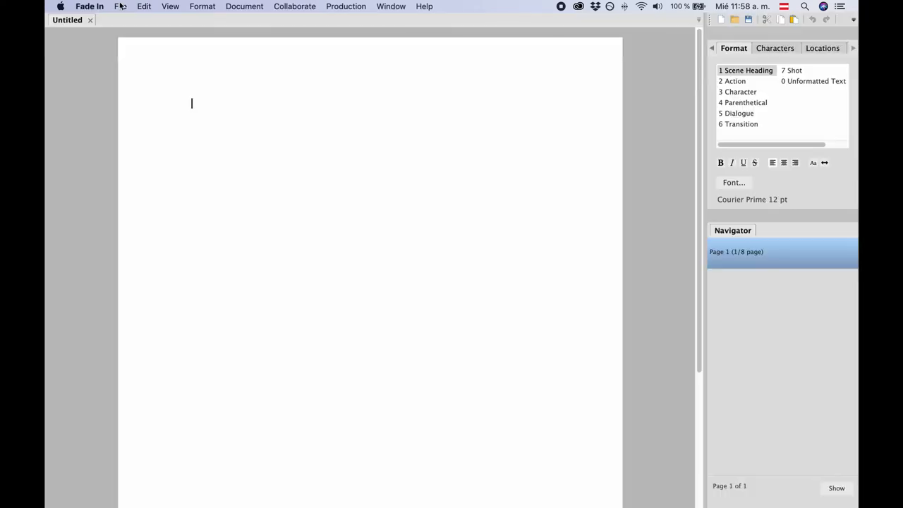
Show Fade In's File > Templates submenu with its template commands
click(121, 6)
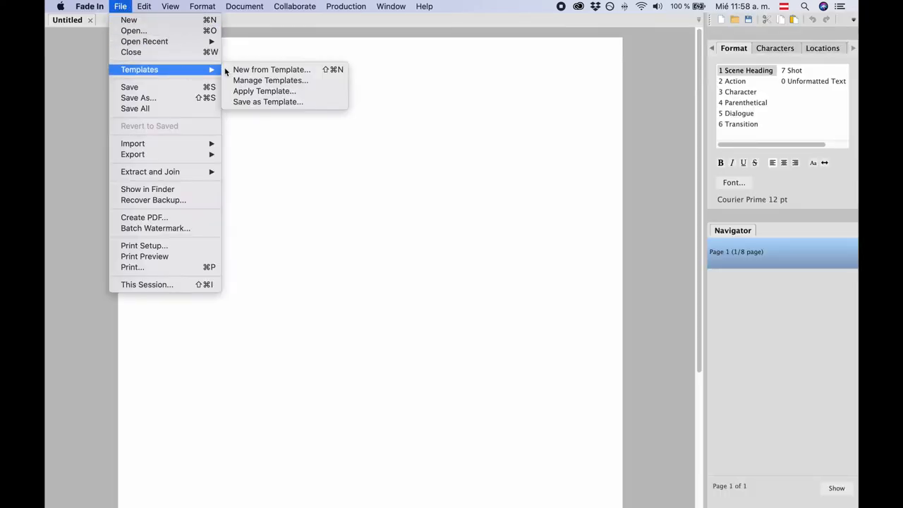
click(271, 69)
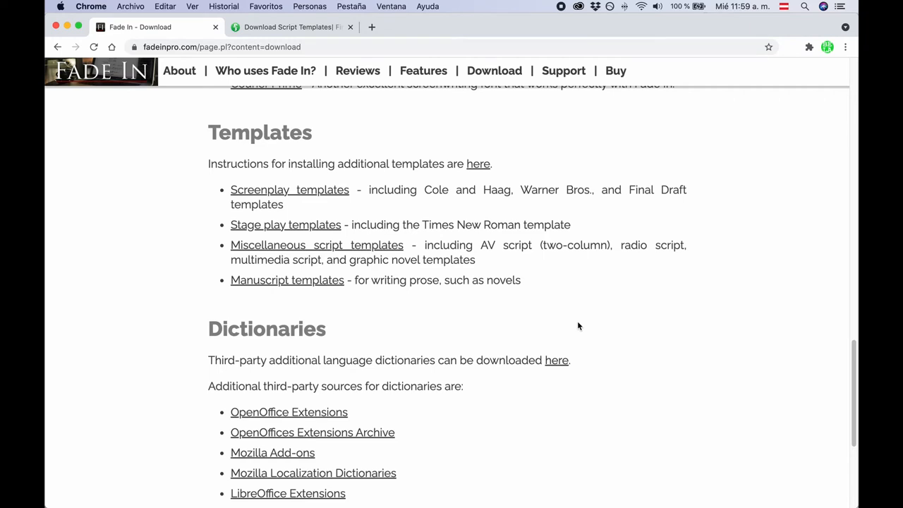
mouse_move(505, 243)
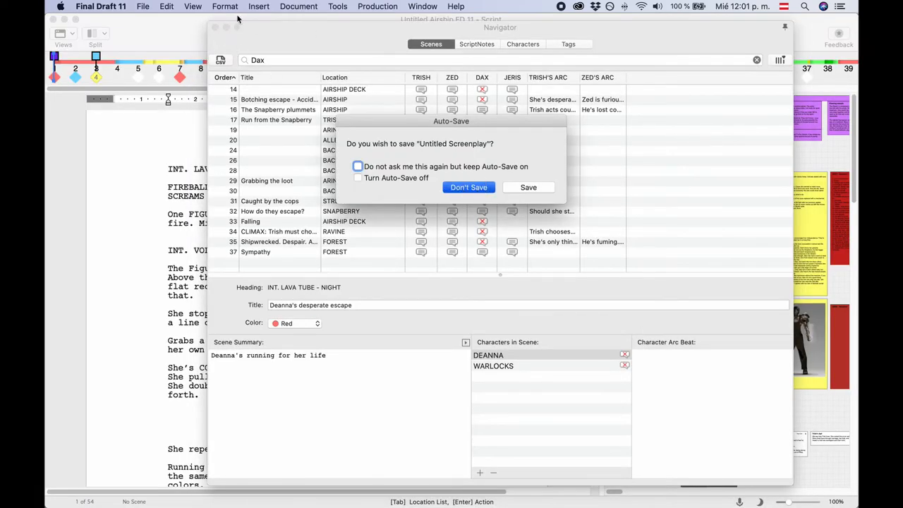
Dismiss the Auto-Save prompt with Don't Save so the Airship script stays open
click(468, 186)
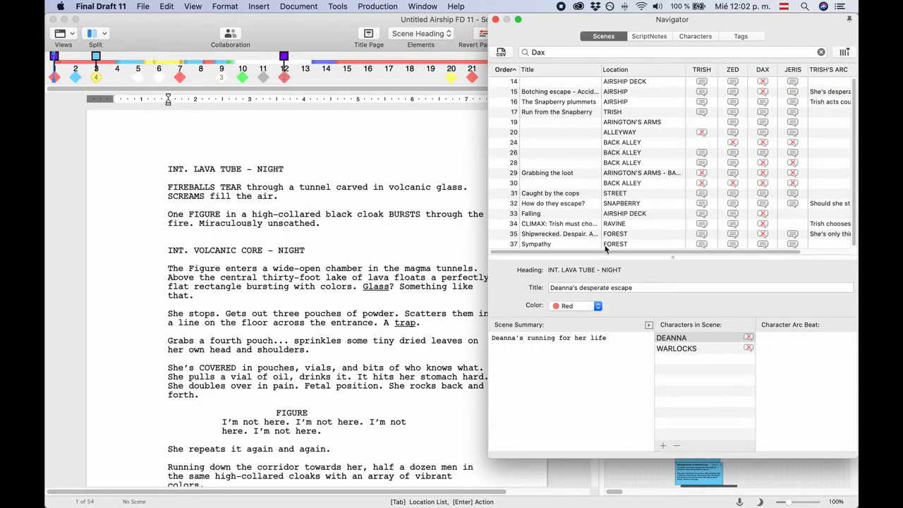
mouse_move(661, 134)
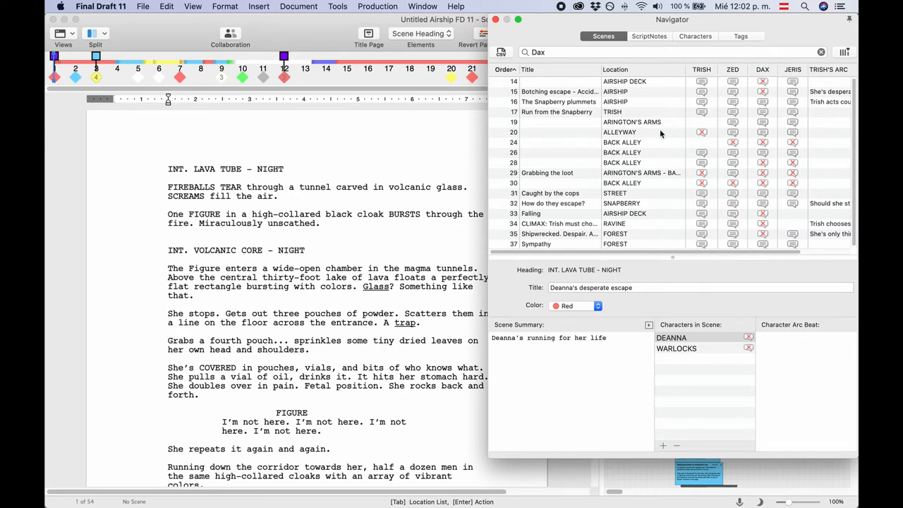
mouse_move(511, 167)
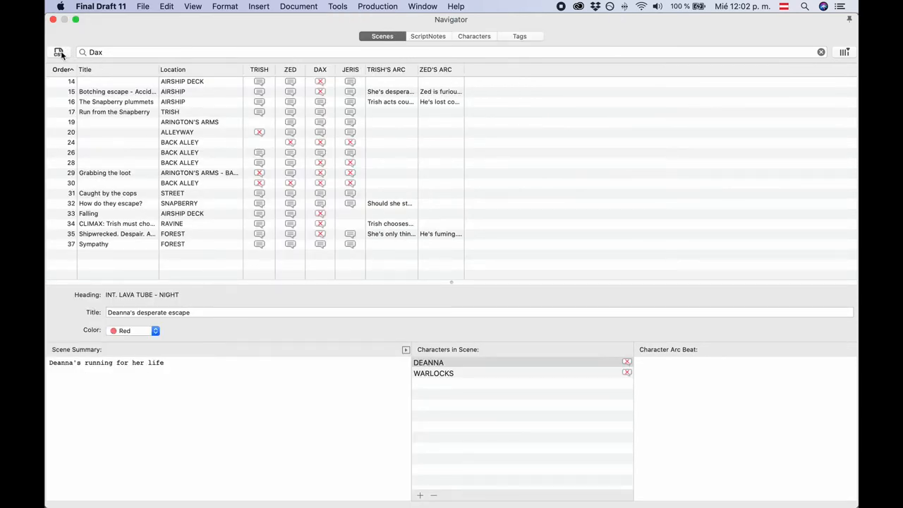
mouse_move(60, 51)
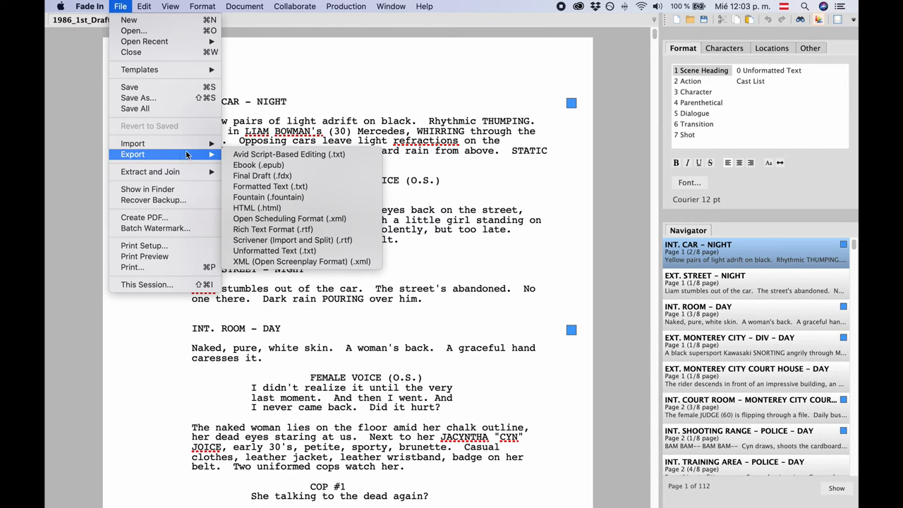
mouse_move(289, 218)
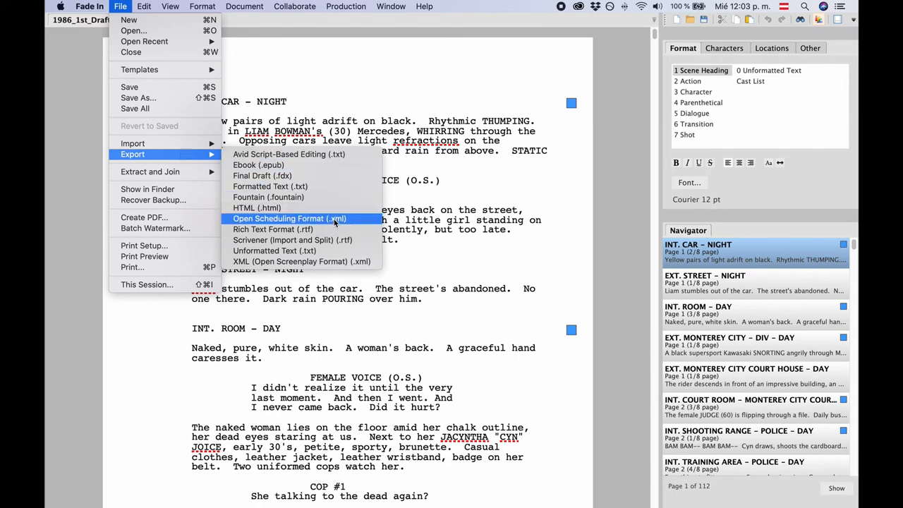
mouse_move(293, 240)
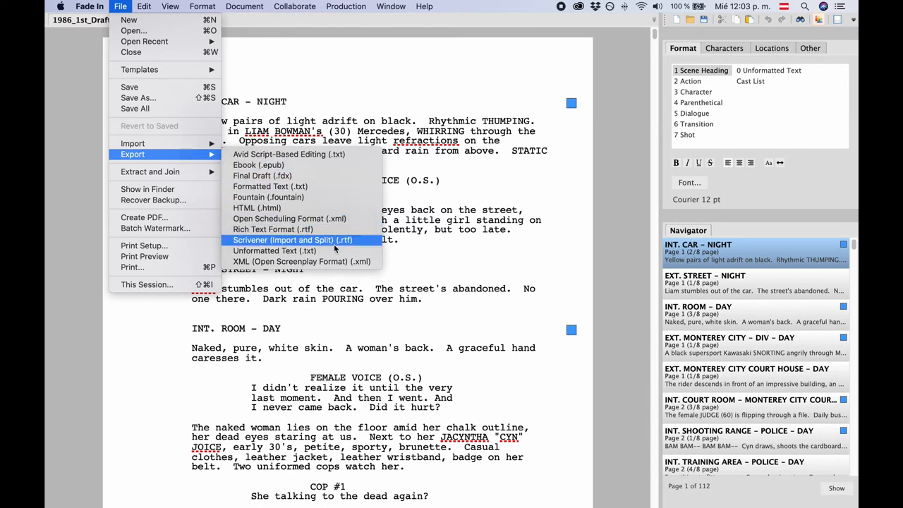
mouse_move(302, 261)
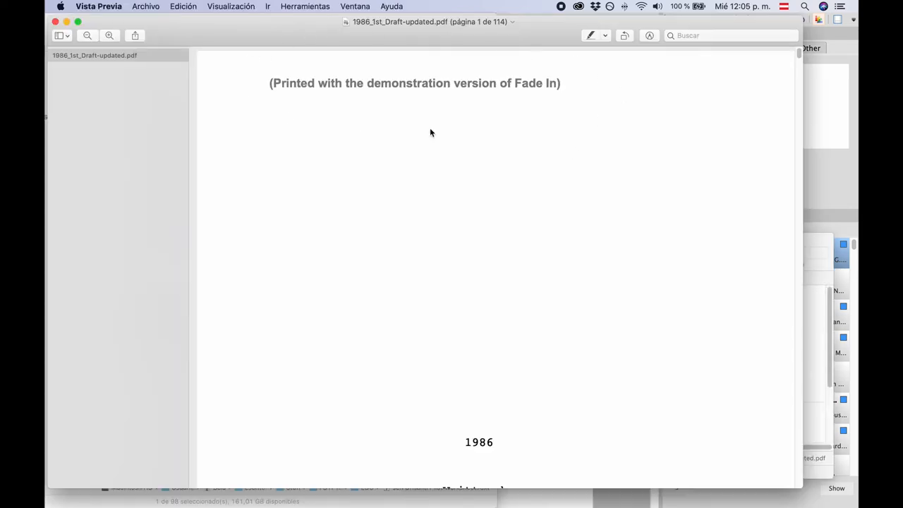
mouse_move(597, 131)
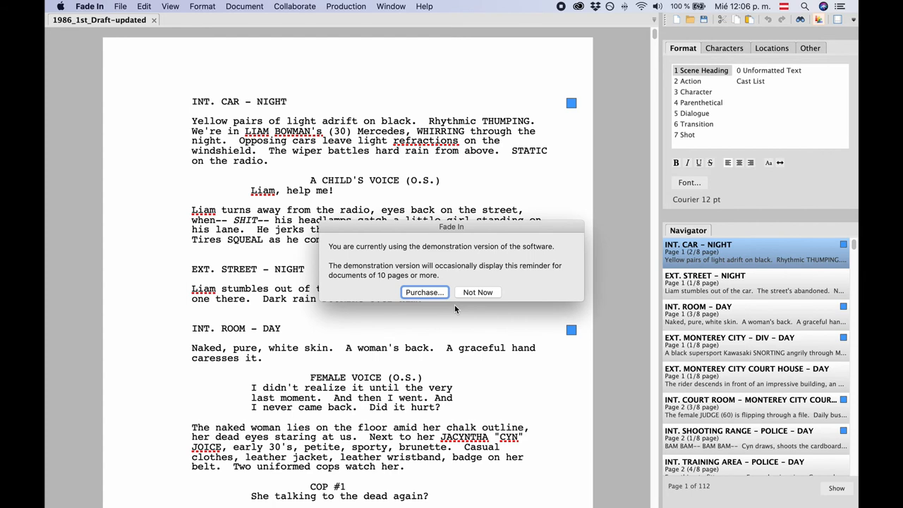
Dismiss Fade In's demonstration-version reminder with Not Now
click(477, 292)
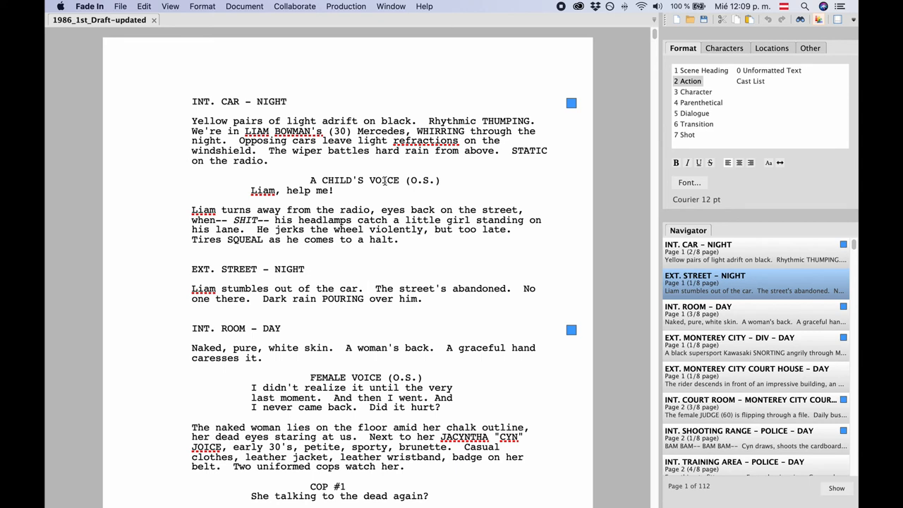
click(369, 288)
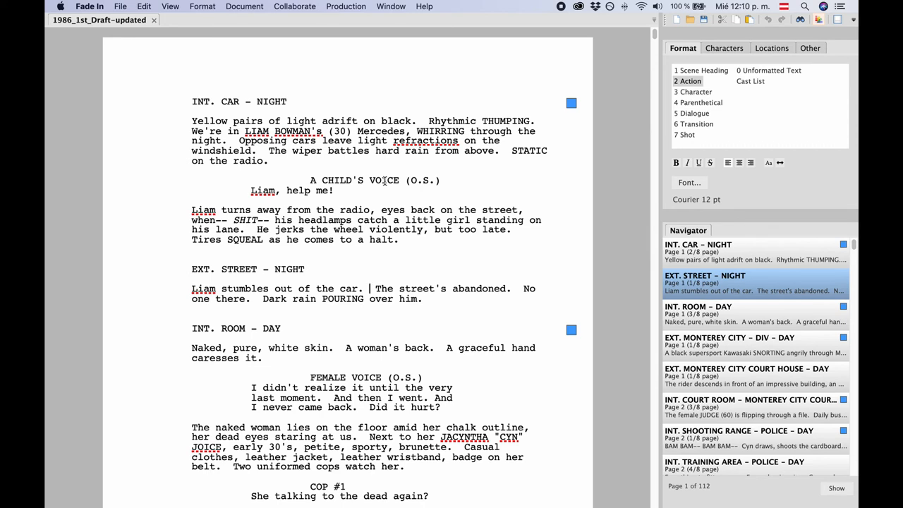
Apply the sepia colour preset to the script page in Fade In's preferences
click(372, 288)
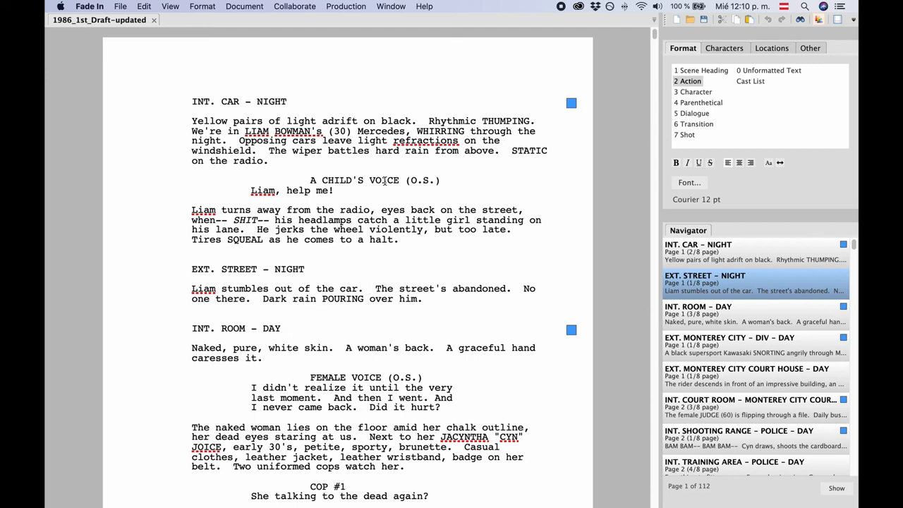
mouse_move(359, 110)
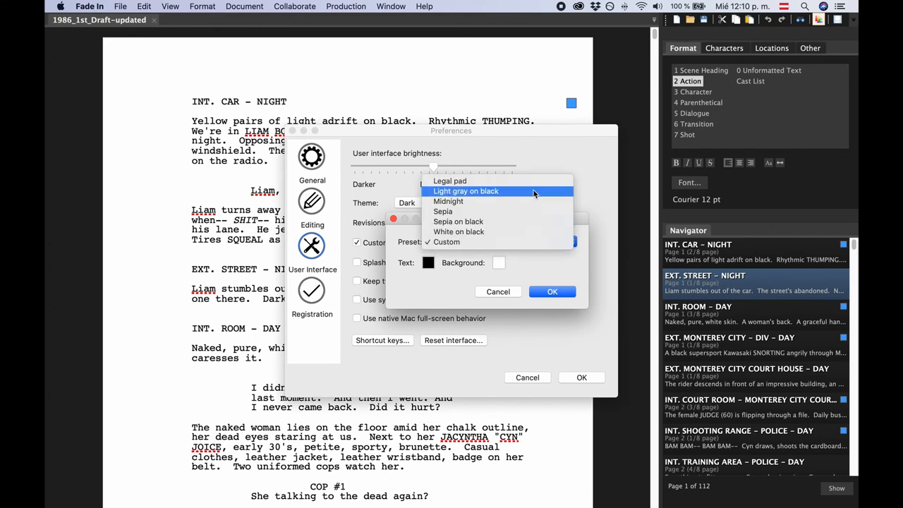
click(466, 192)
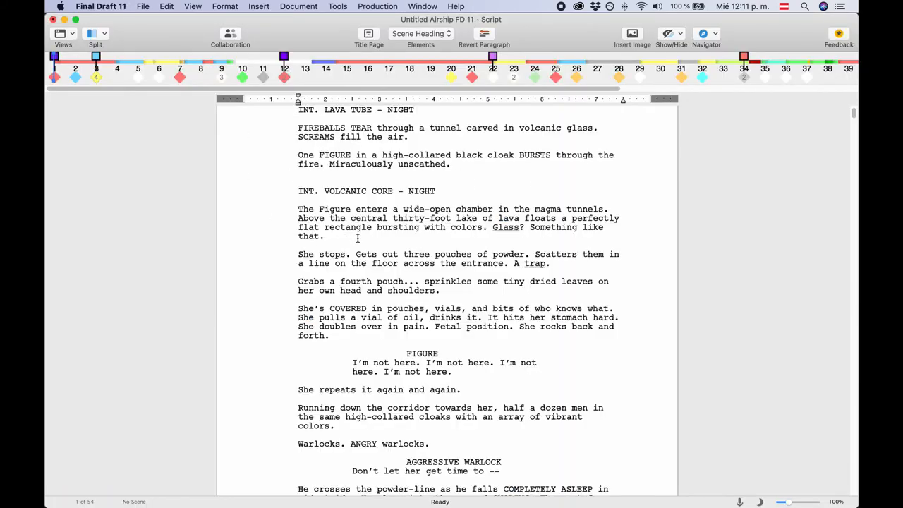
In Final Draft 11 Preferences, switch the appearance from Classic to Night Mode
click(100, 6)
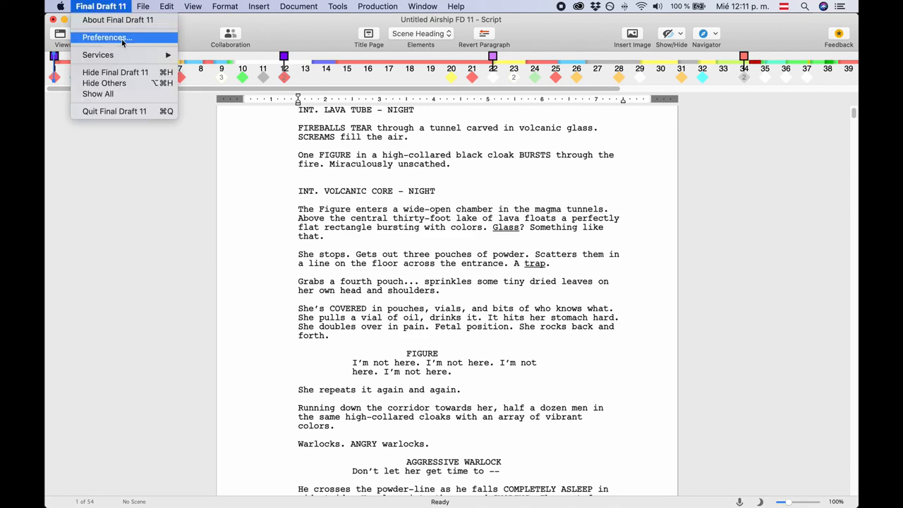
click(107, 37)
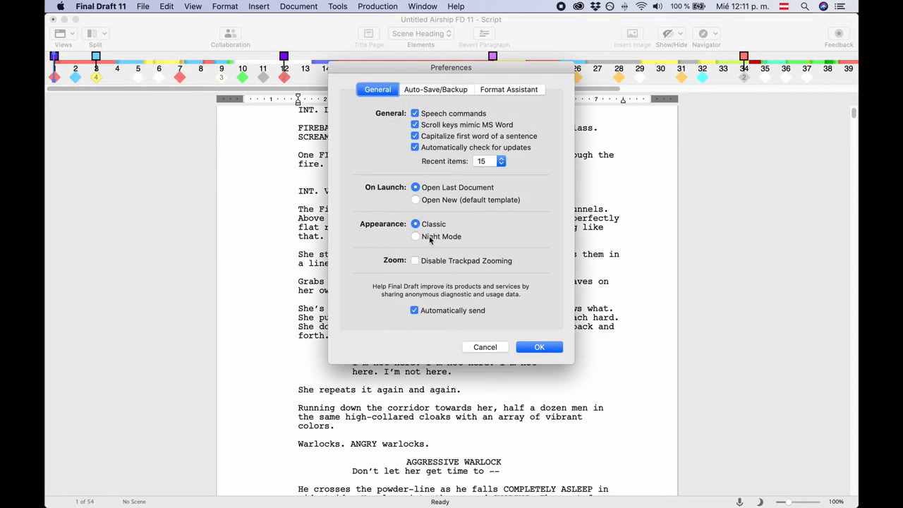
click(539, 347)
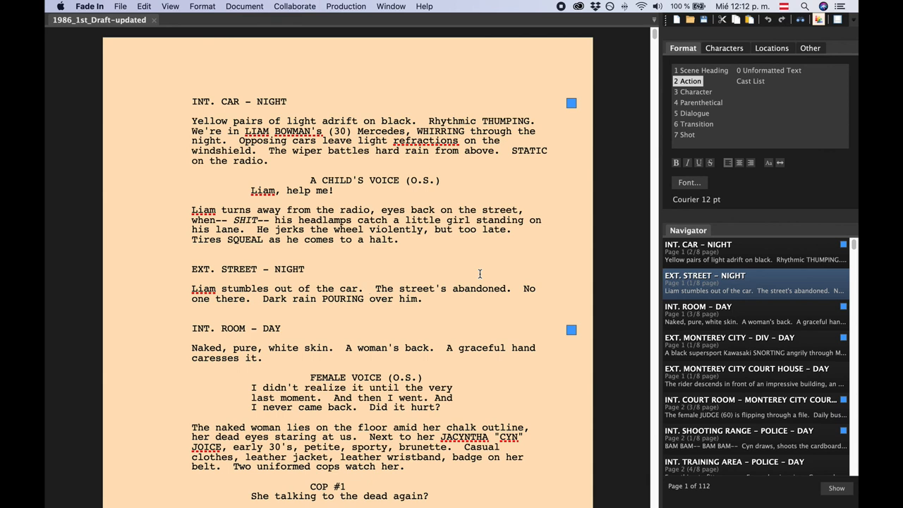
Place the cursor in the street-at-night action line of the sepia-themed 1986 draft
click(370, 288)
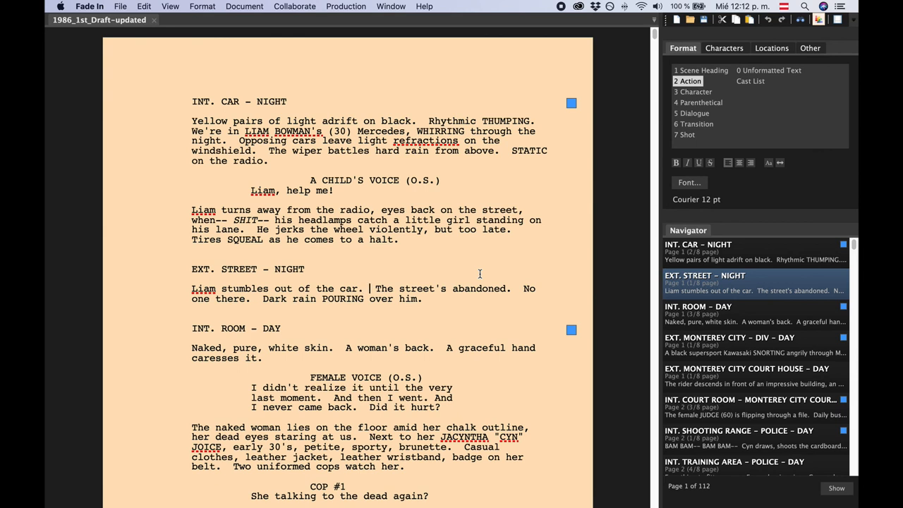